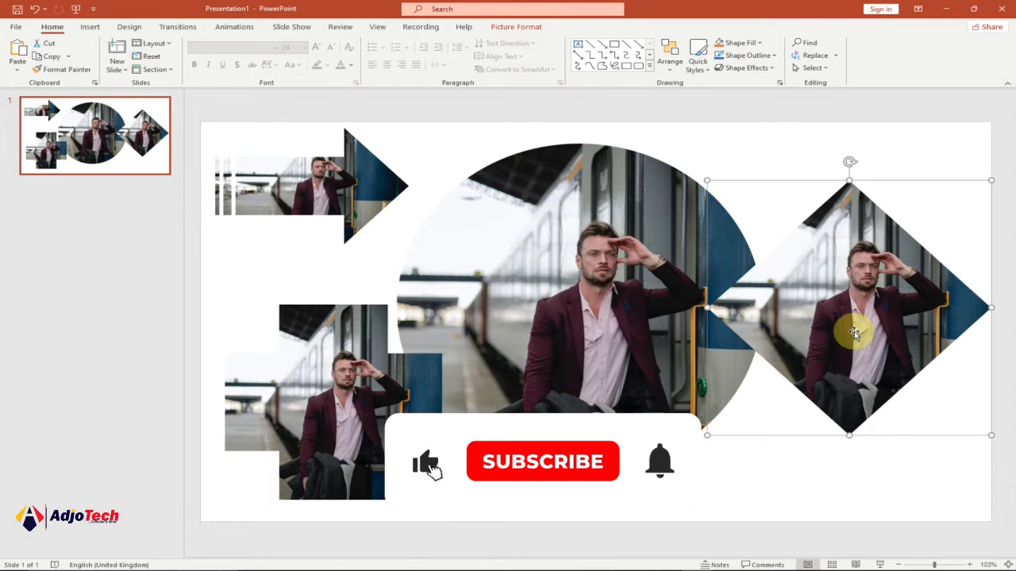
# Select and delete the sample cropped-photo collage, leaving a blank slide.
pyautogui.click(543, 461)
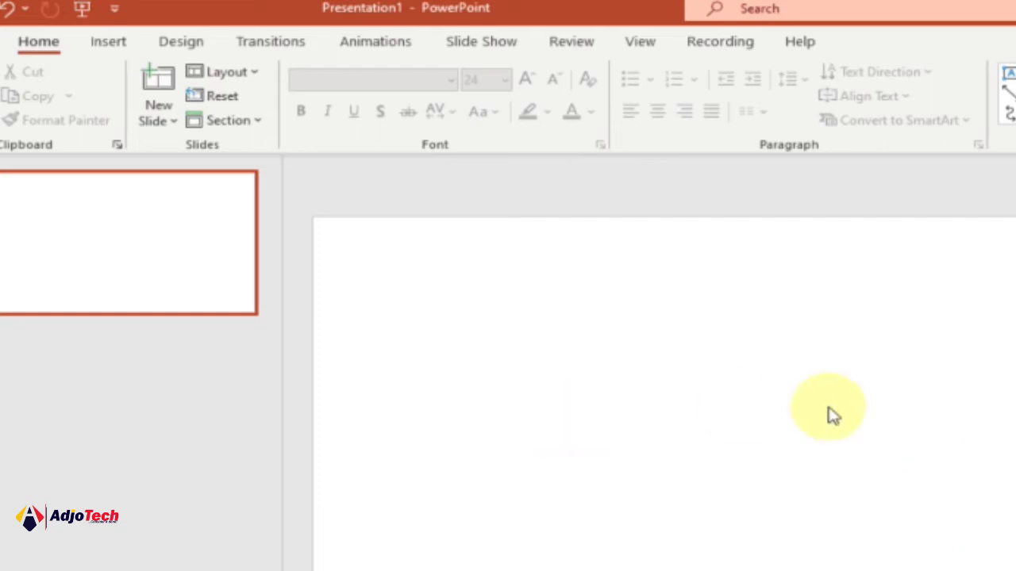
pyautogui.moveTo(1014, 468)
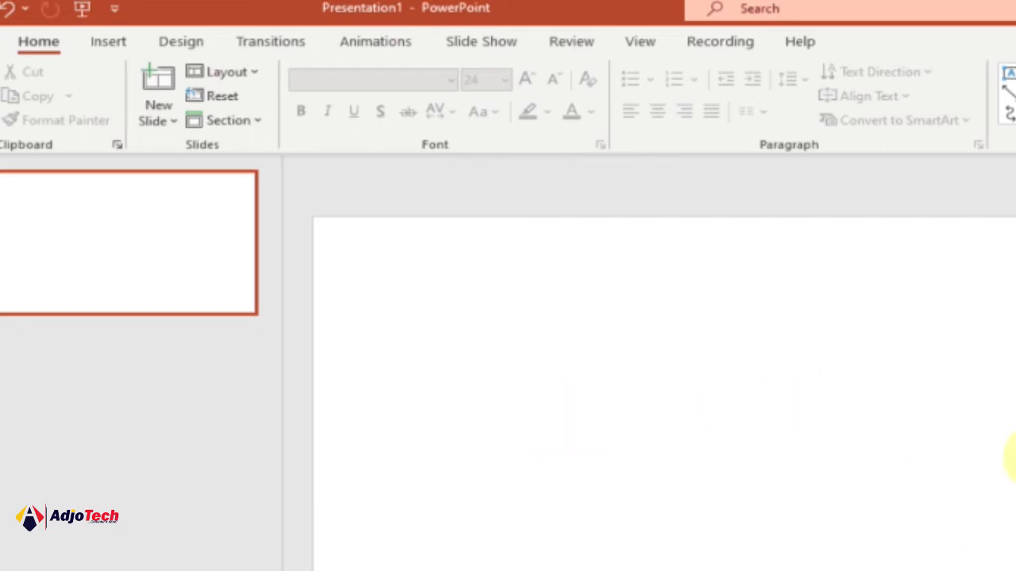
pyautogui.moveTo(844, 454)
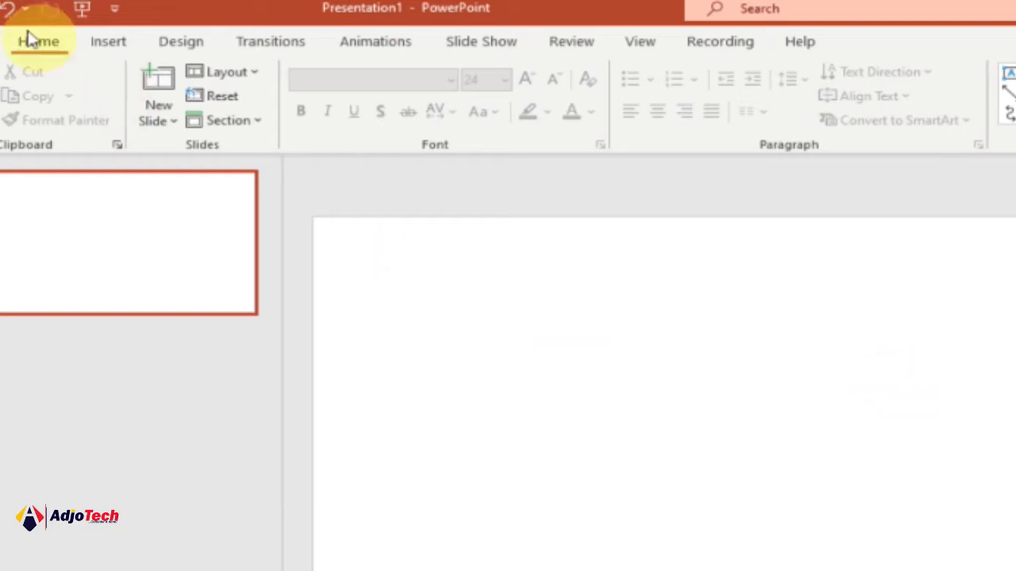
# Insert the train-station portrait photo onto the blank slide from Insert > Pictures.
pyautogui.click(110, 41)
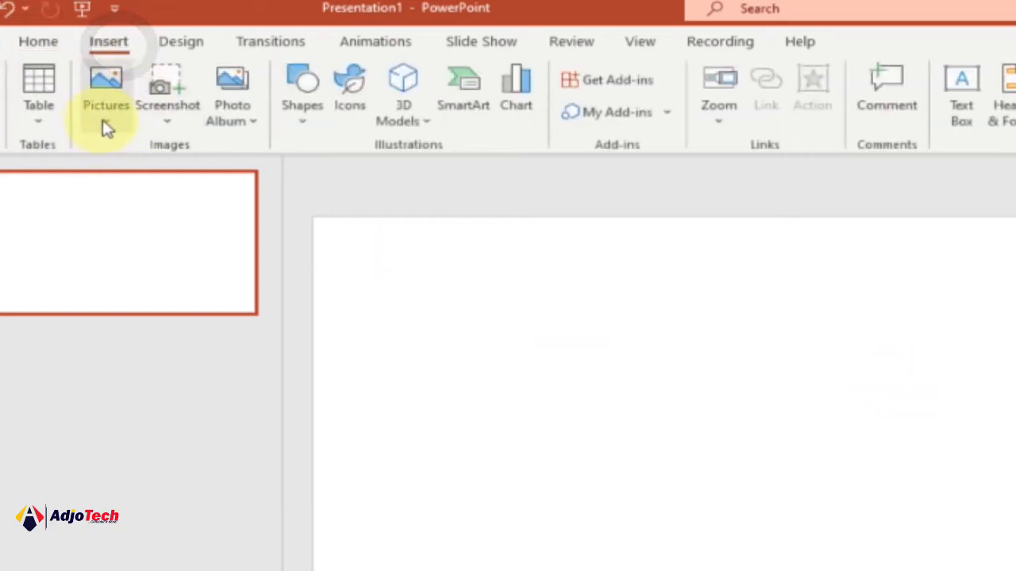
pyautogui.moveTo(166, 187)
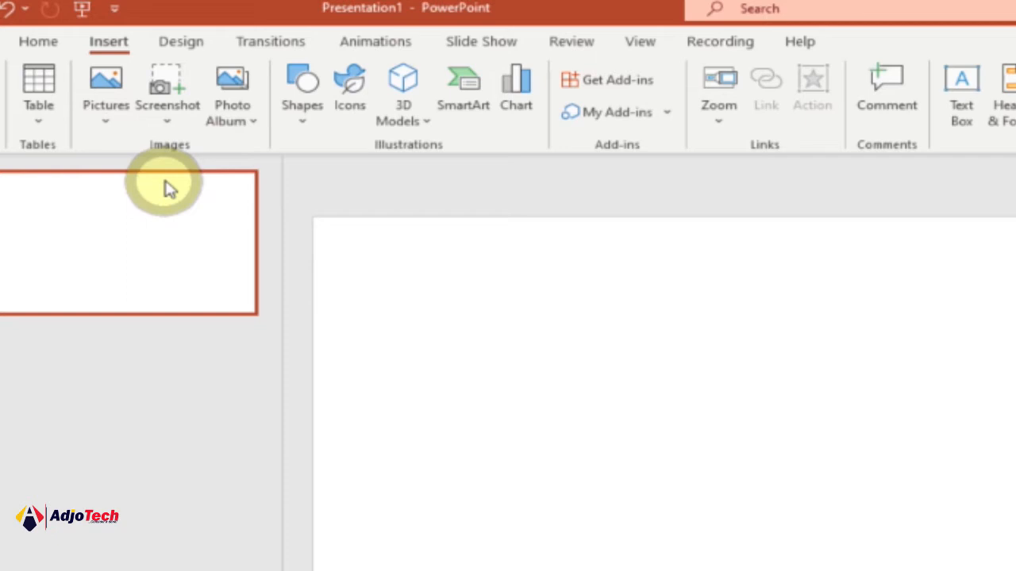
pyautogui.click(105, 79)
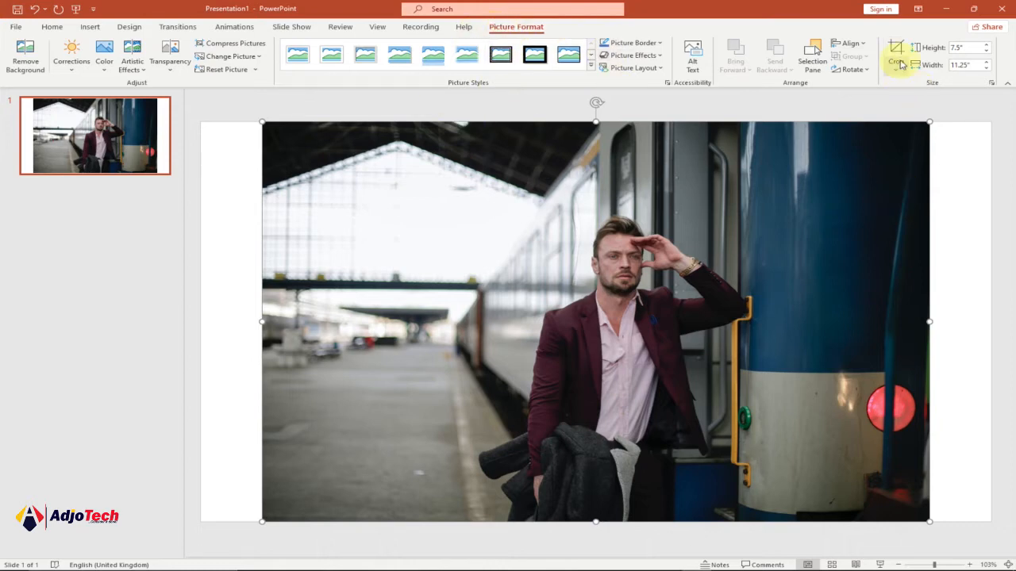
# Crop the train-station photo to an Oval via Crop to Shape.
pyautogui.click(902, 49)
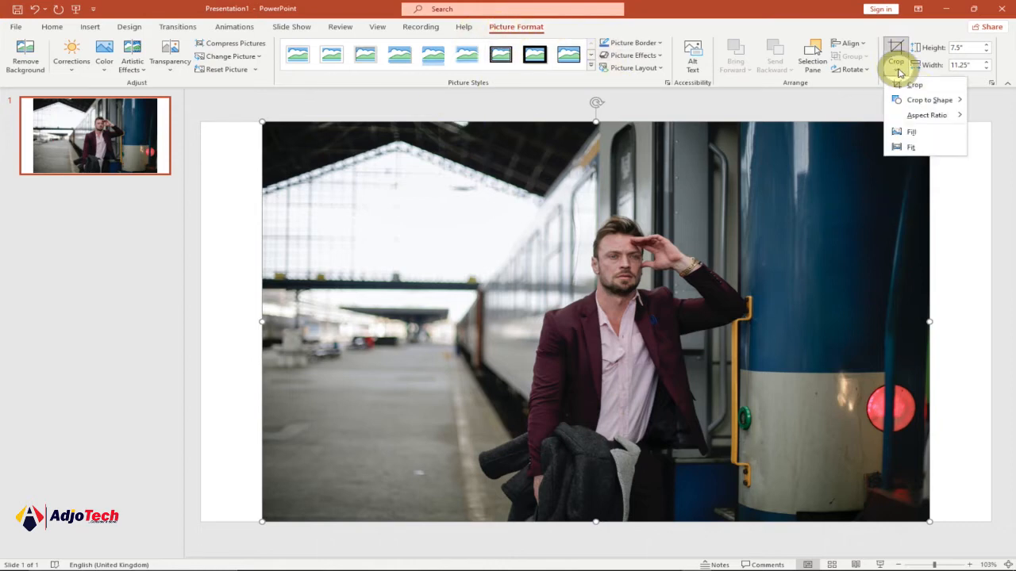
pyautogui.click(925, 118)
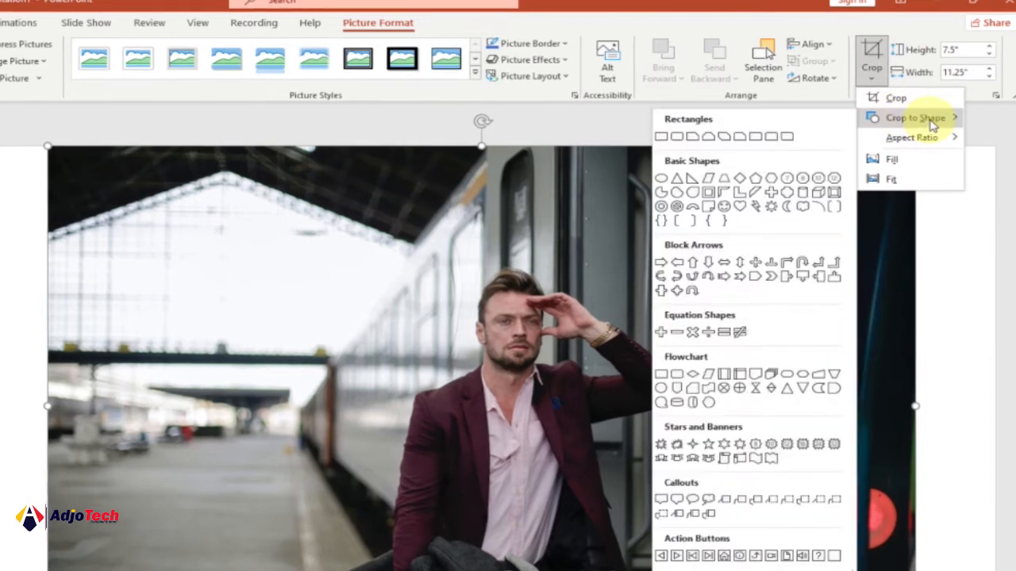
pyautogui.click(911, 136)
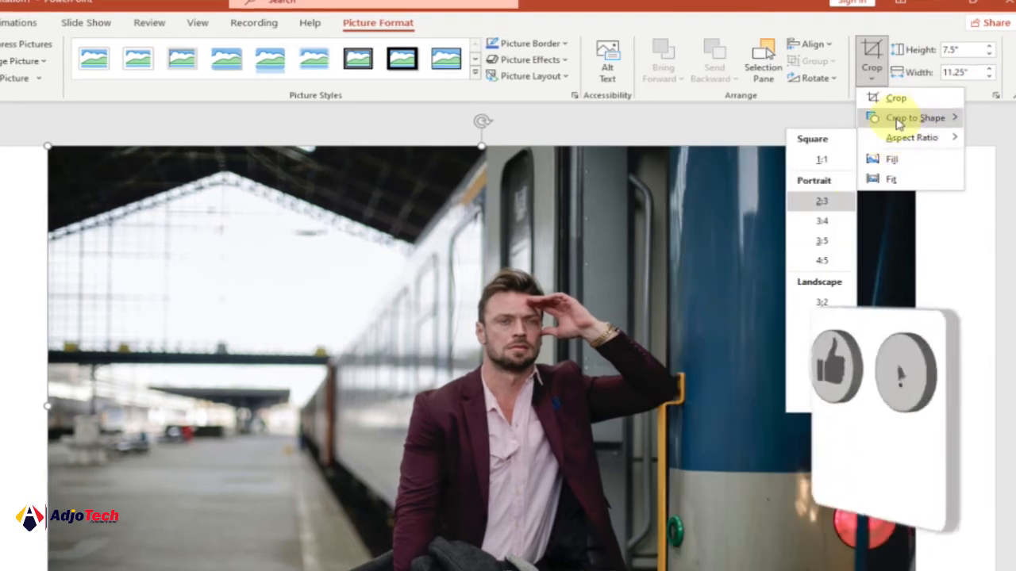
pyautogui.click(911, 117)
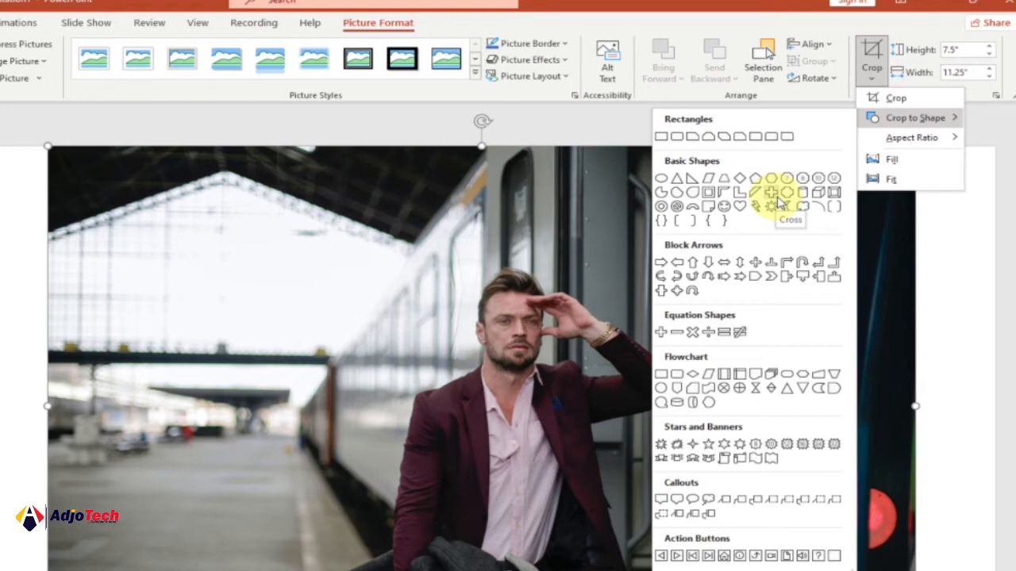
pyautogui.moveTo(736, 207)
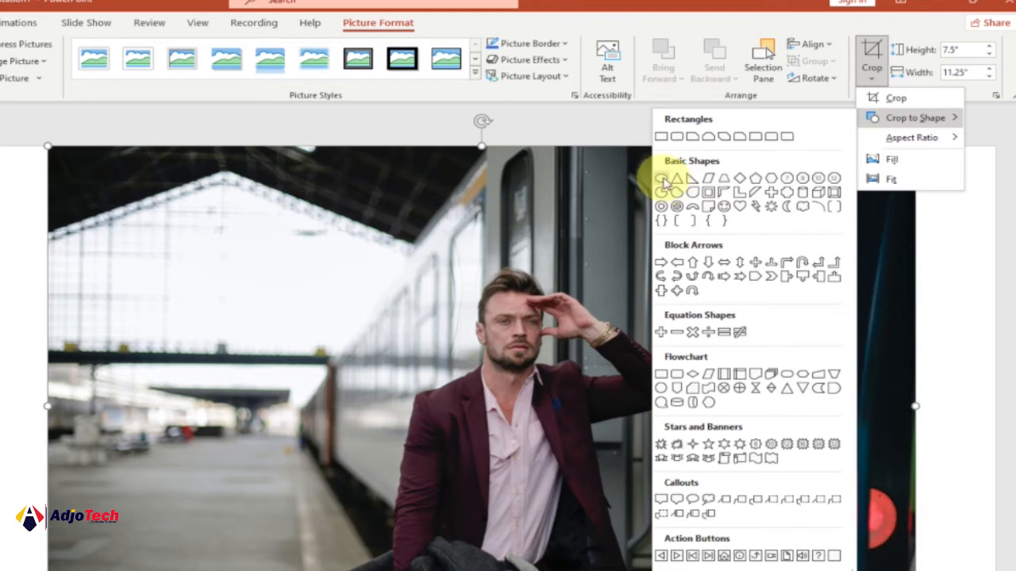
pyautogui.click(664, 178)
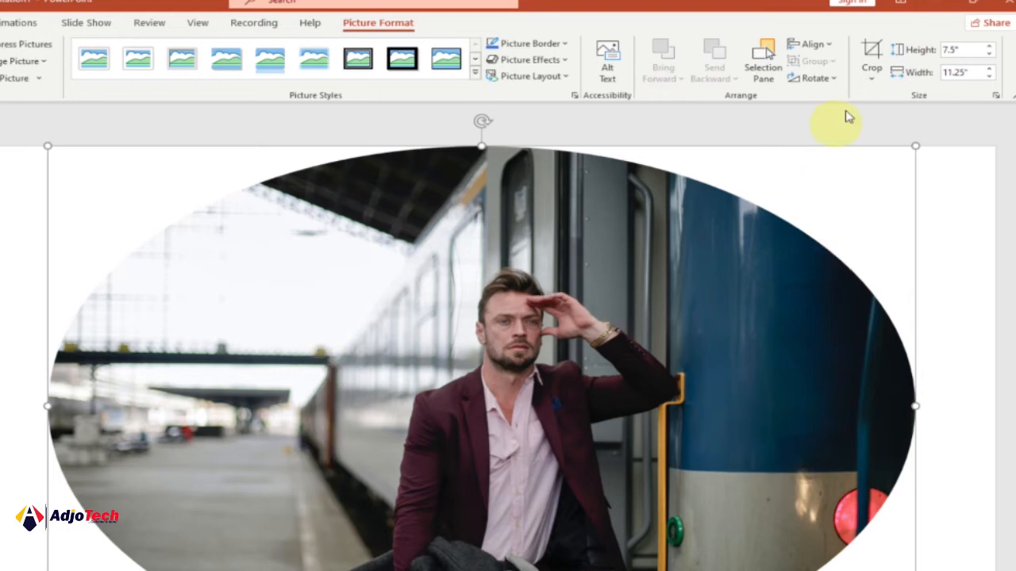
pyautogui.click(871, 71)
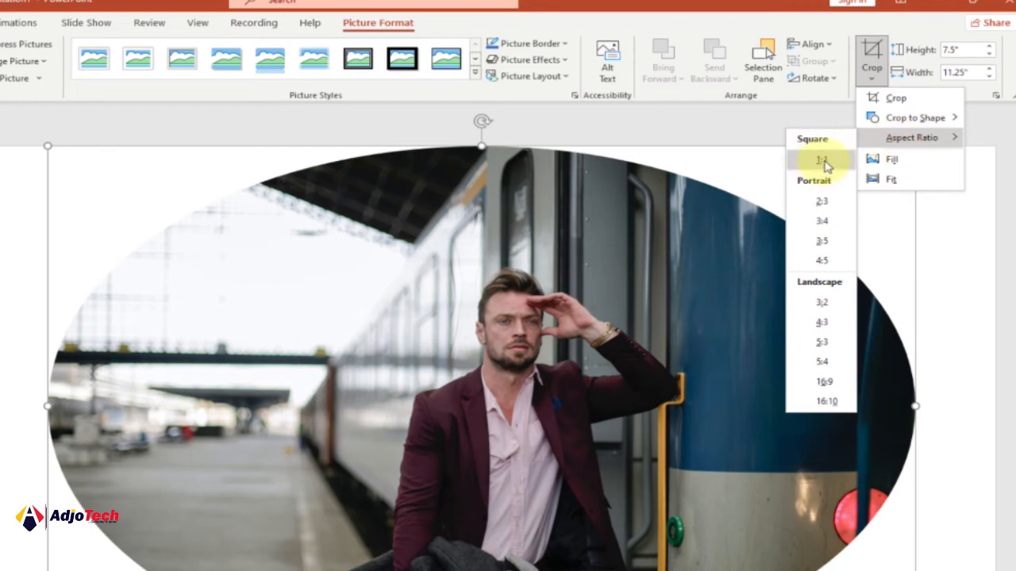
# Apply a 1:1 aspect ratio crop so the oval photo becomes a circle.
pyautogui.click(822, 161)
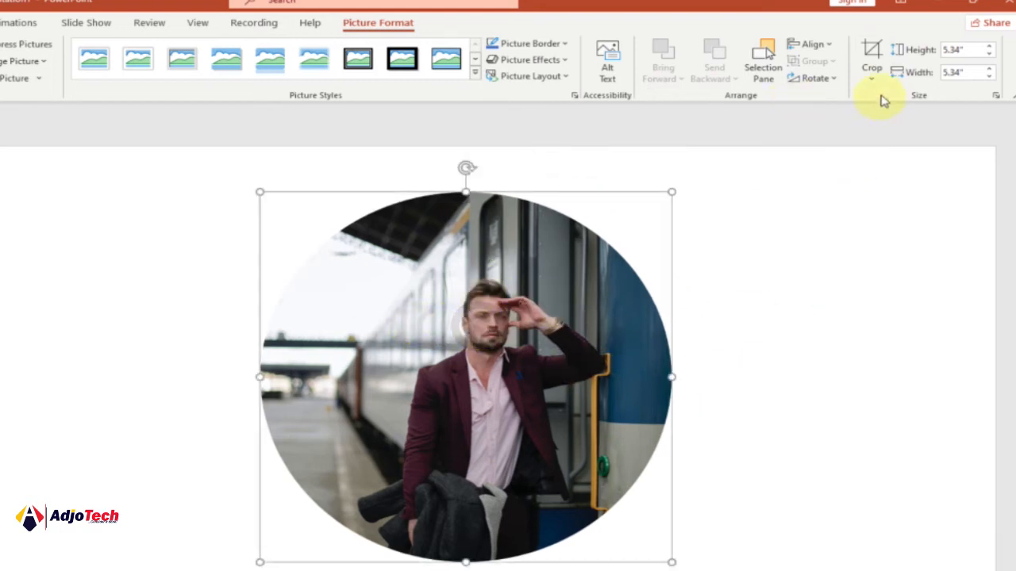
pyautogui.click(870, 76)
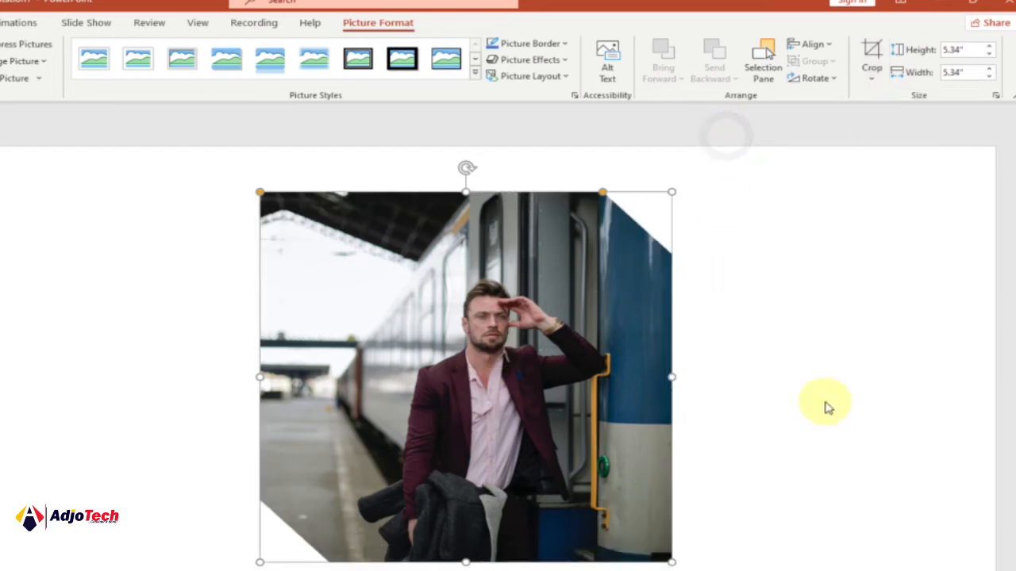
pyautogui.moveTo(876, 182)
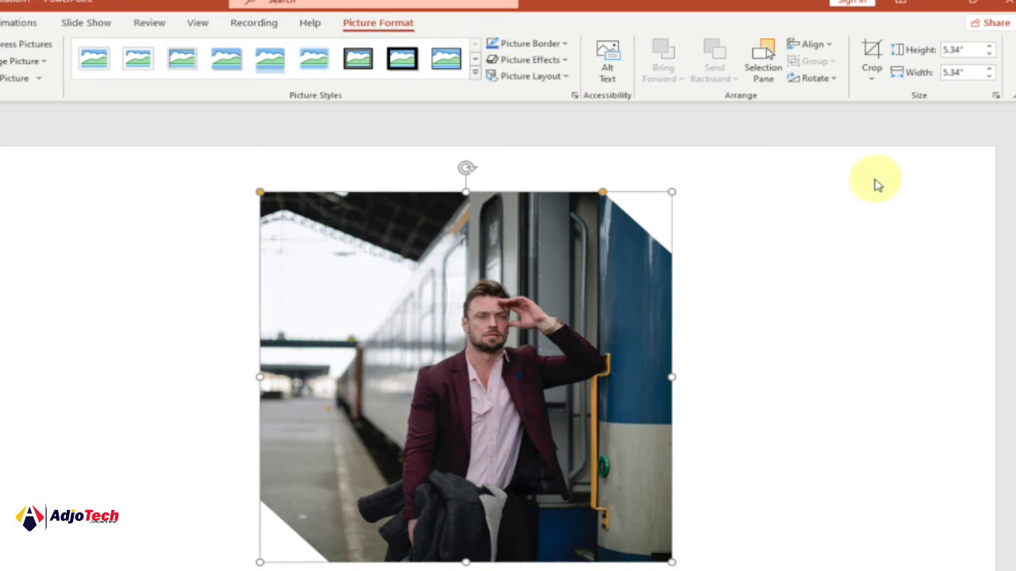
# Reshape the circular photo into a Heart from Crop to Shape > Basic Shapes.
pyautogui.click(869, 78)
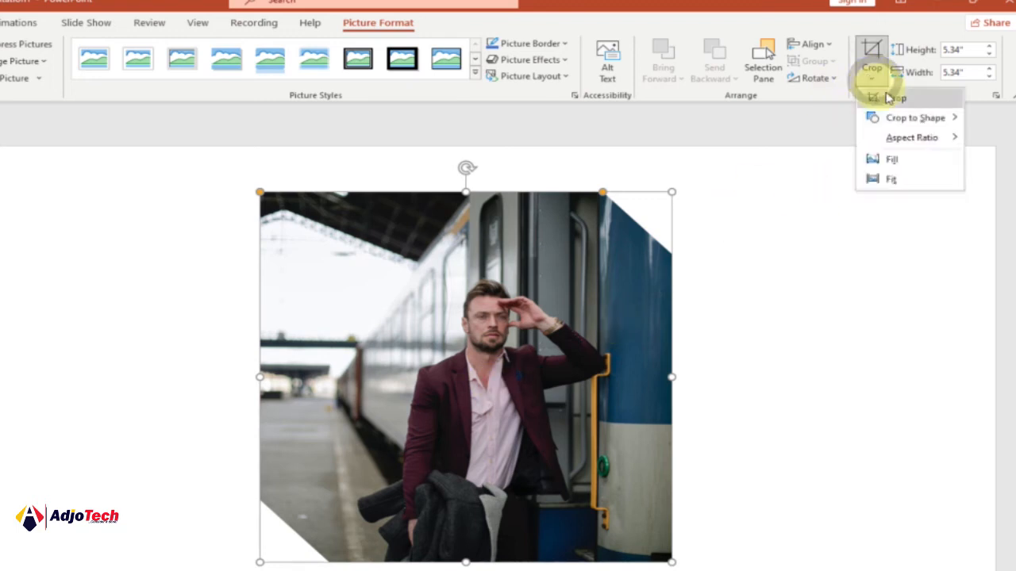
pyautogui.click(914, 117)
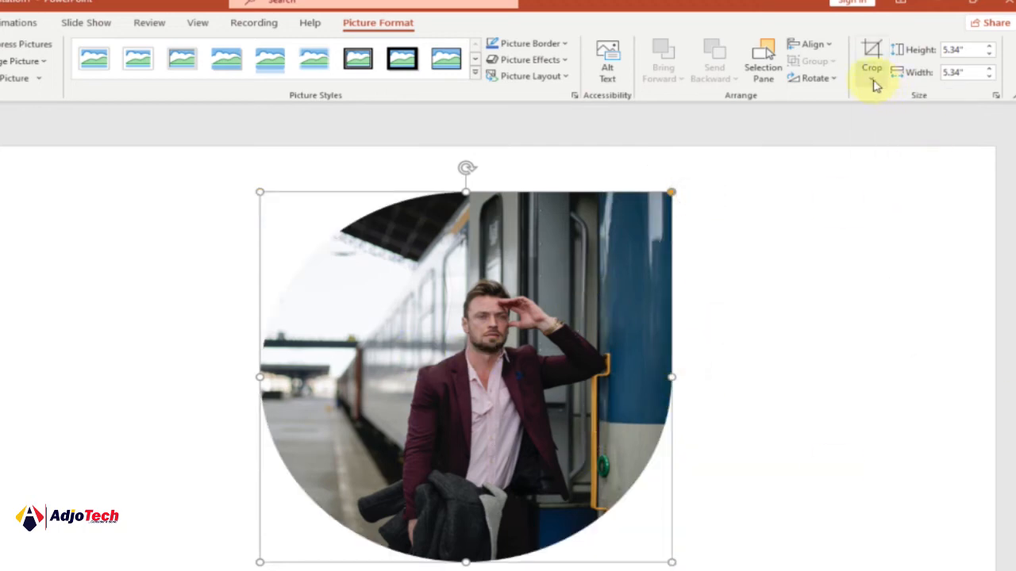
pyautogui.click(873, 79)
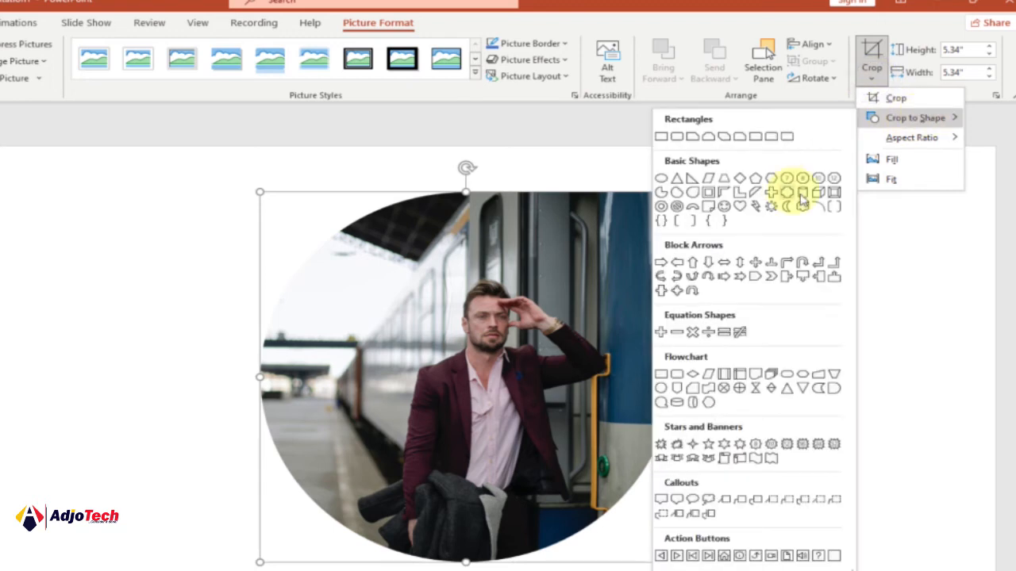
pyautogui.moveTo(711, 332)
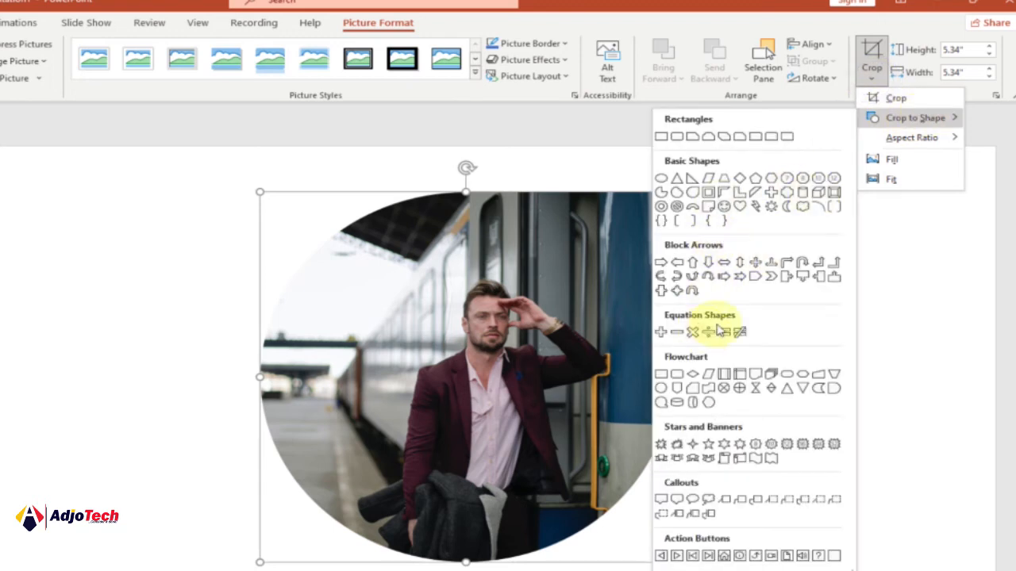
pyautogui.moveTo(741, 208)
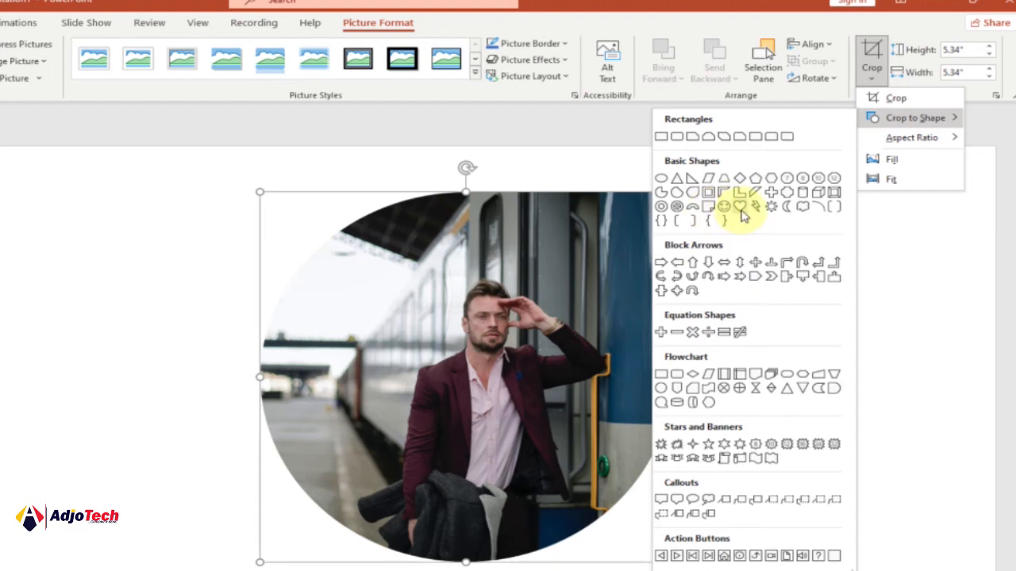
pyautogui.click(736, 206)
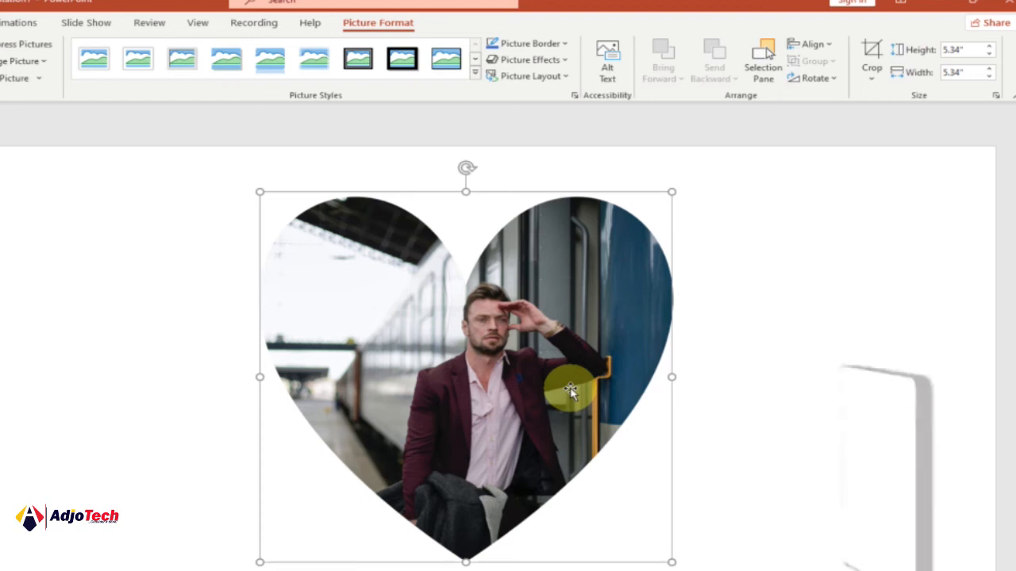
pyautogui.click(873, 66)
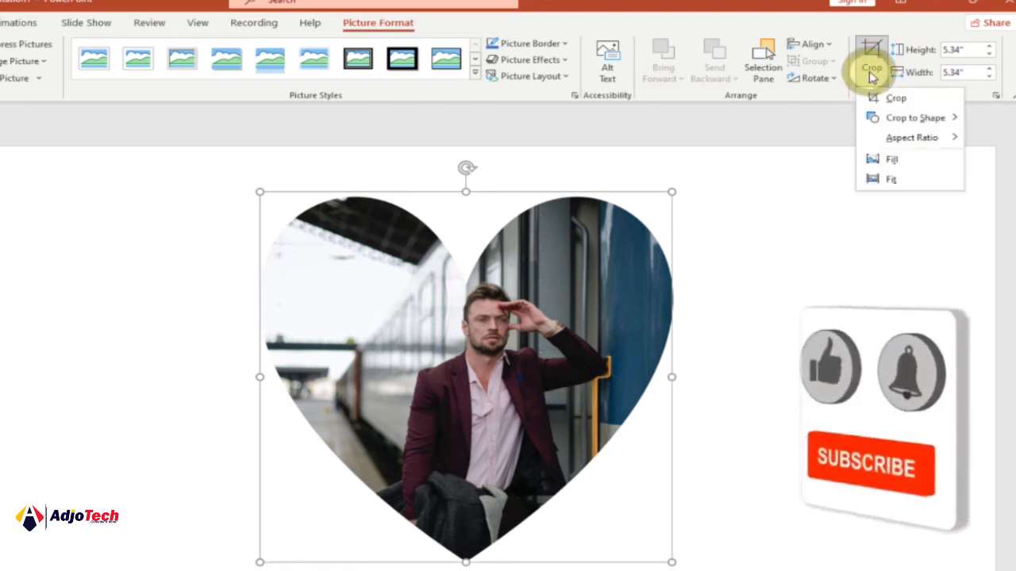
pyautogui.click(914, 117)
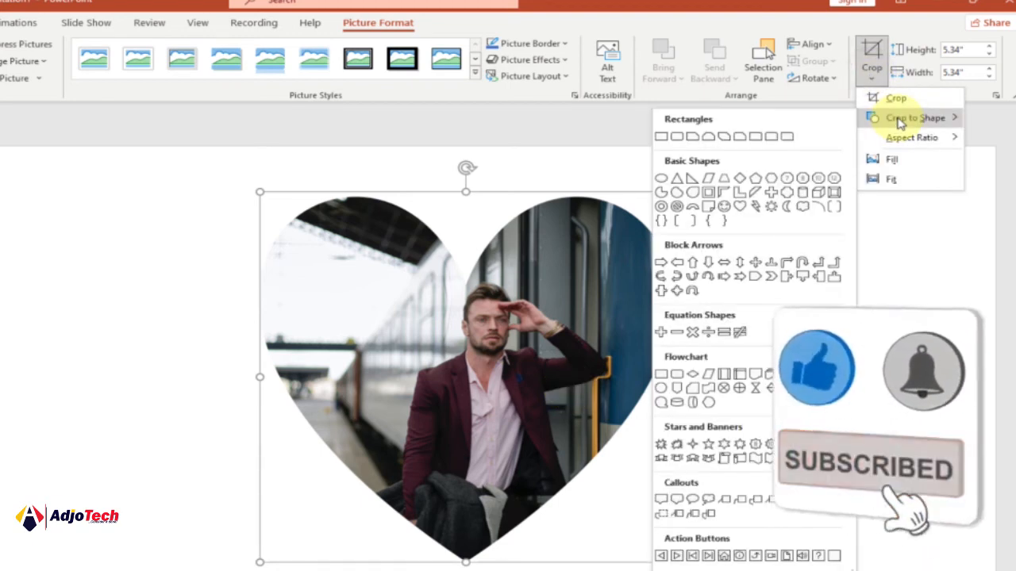